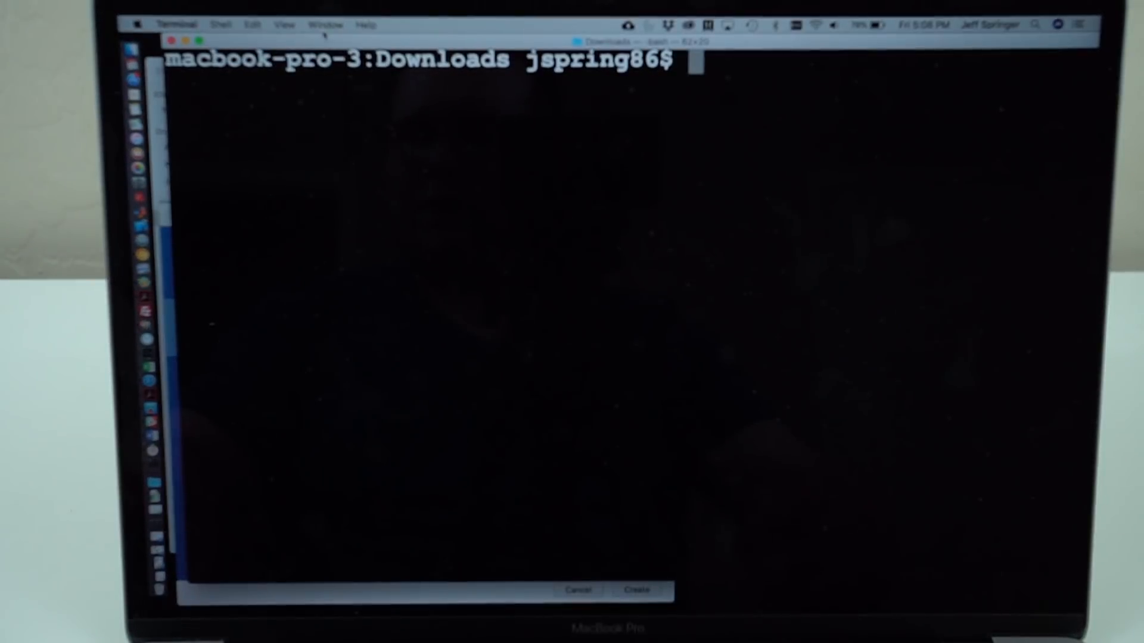
pyautogui.write('adb devices')
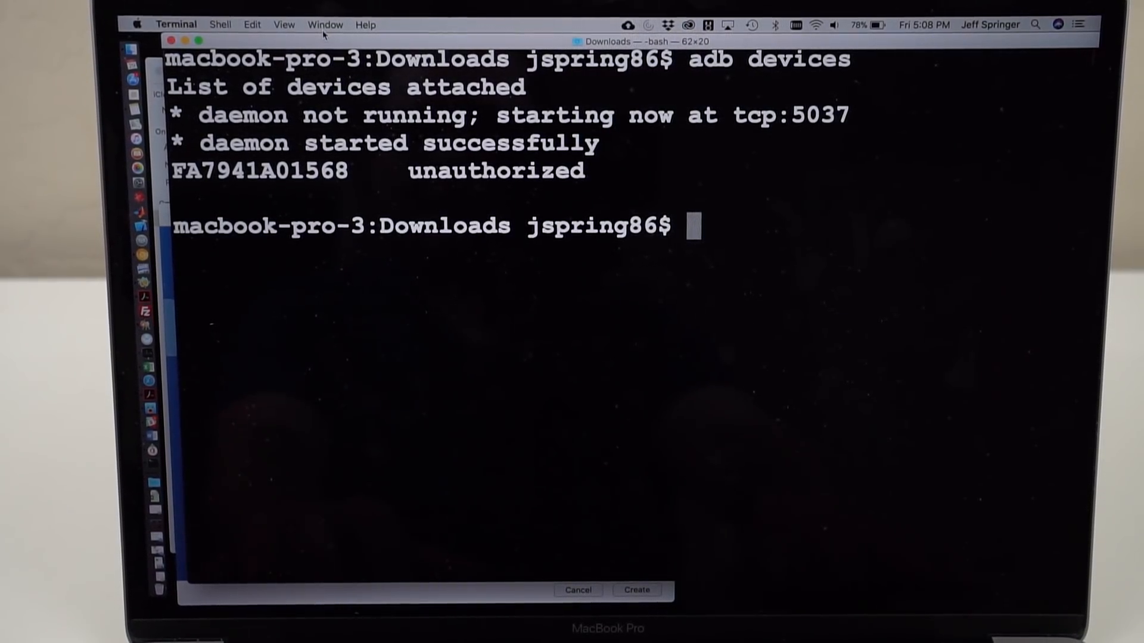
pyautogui.write('adb devoc')
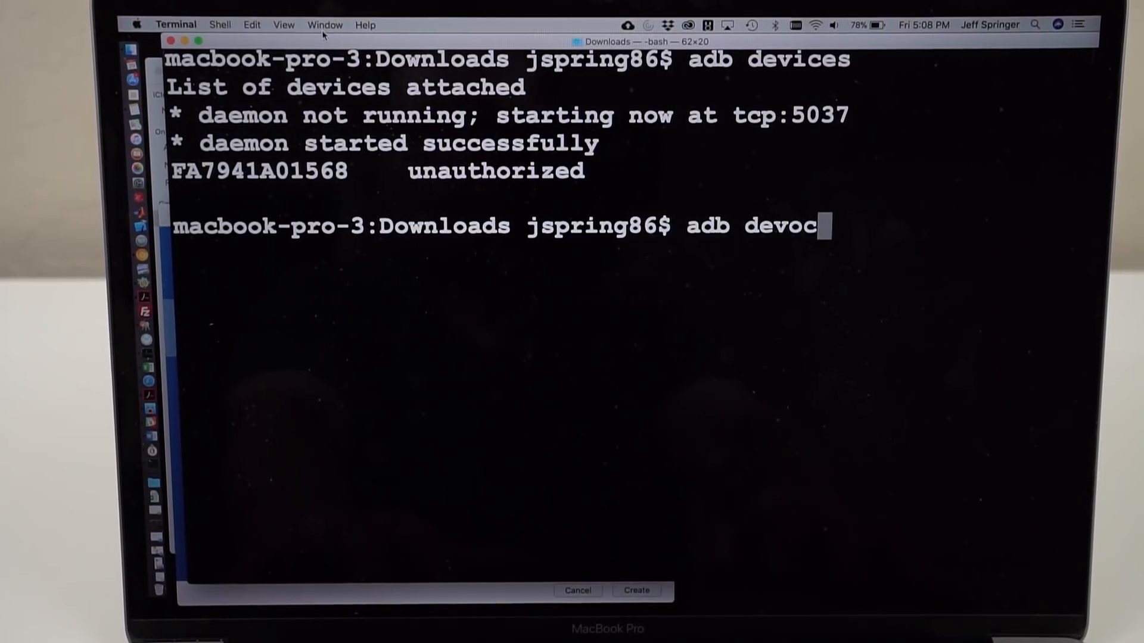
pyautogui.write('\\\\')
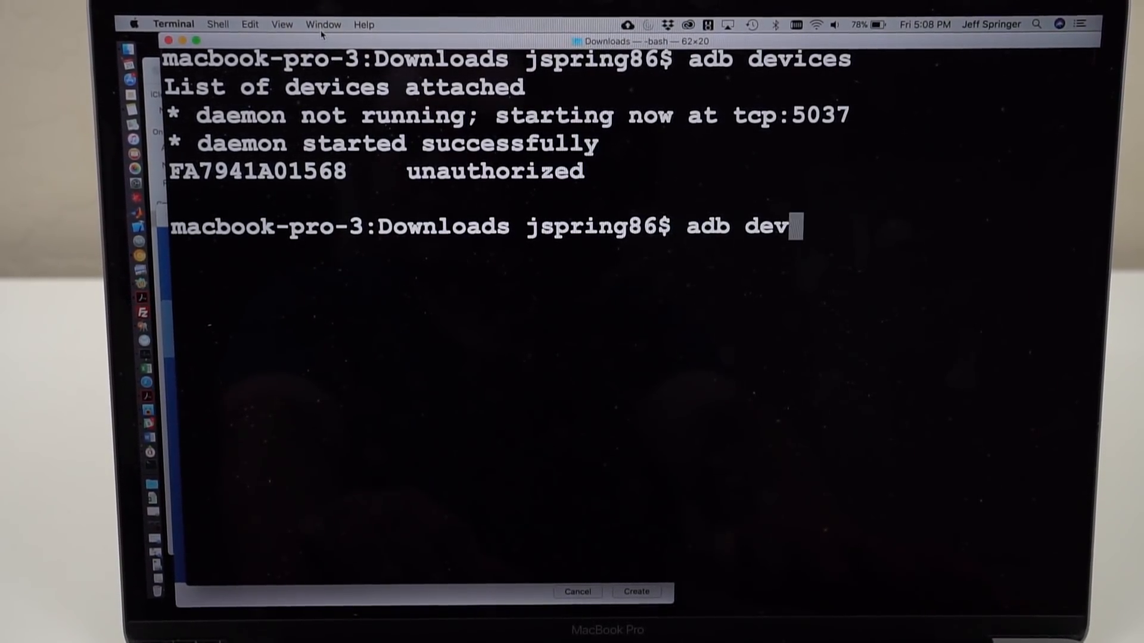
pyautogui.write('ices')
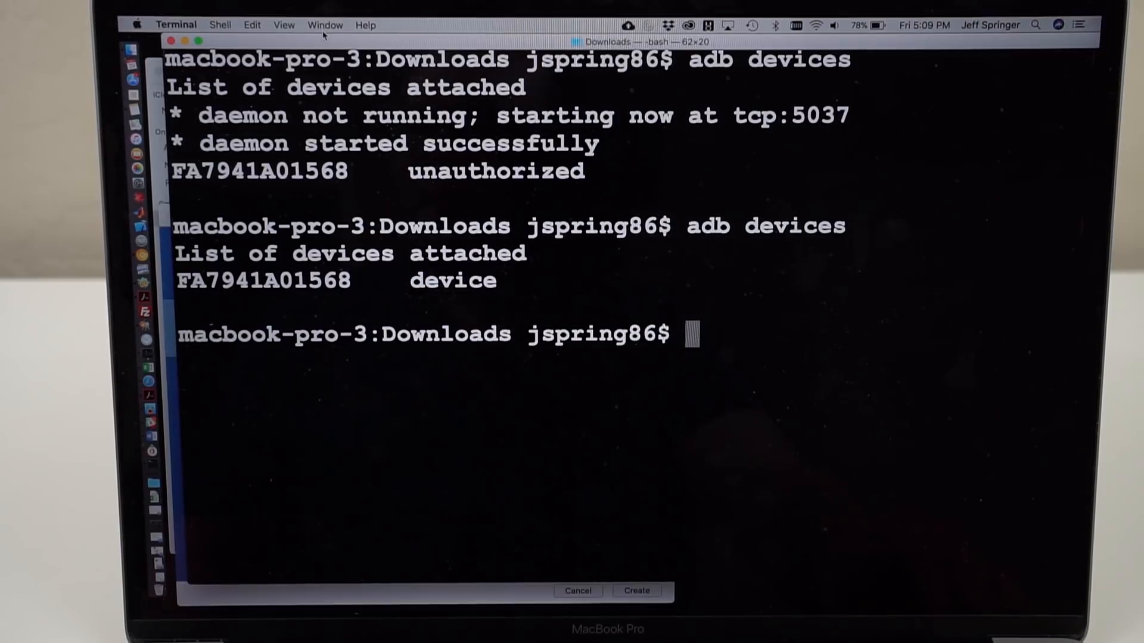
pyautogui.write('a')
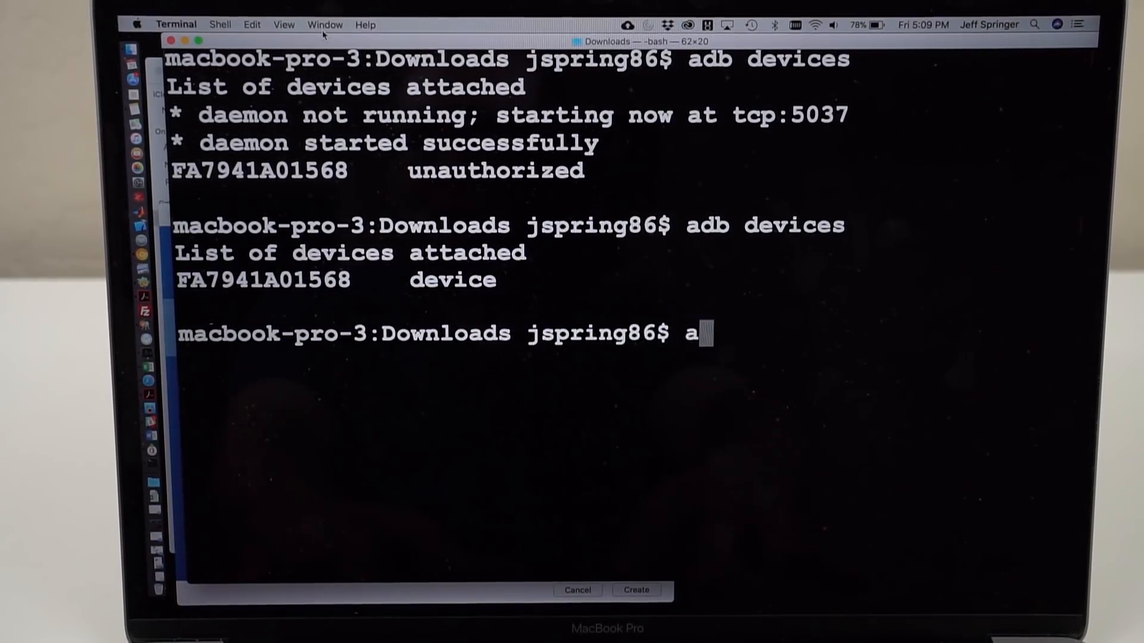
pyautogui.write('db rebo')
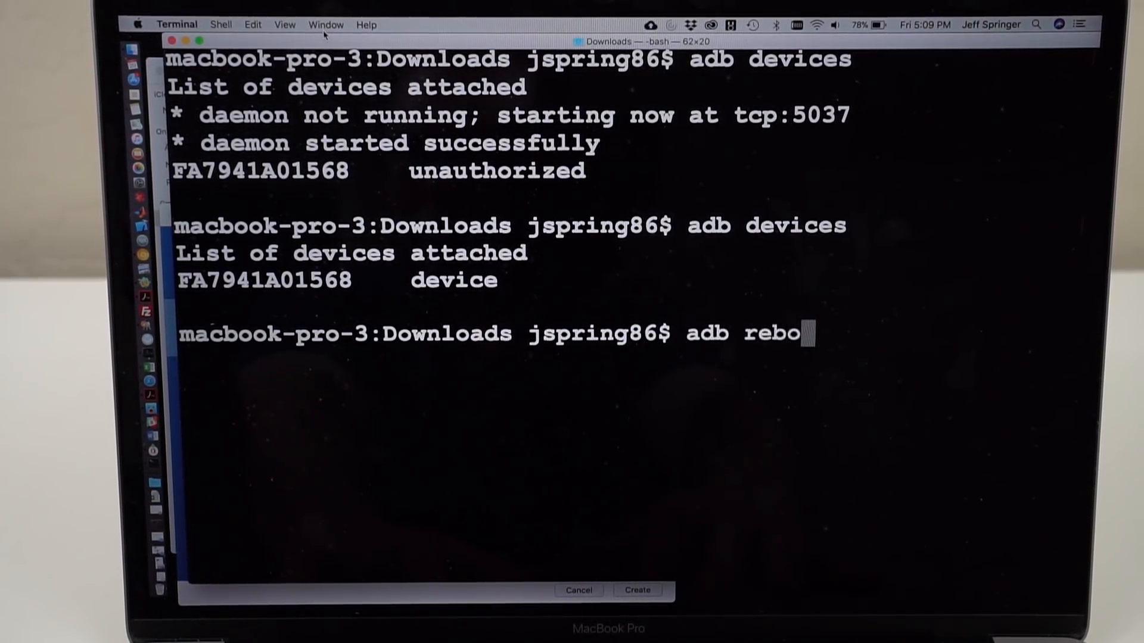
pyautogui.write('ot bootloader')
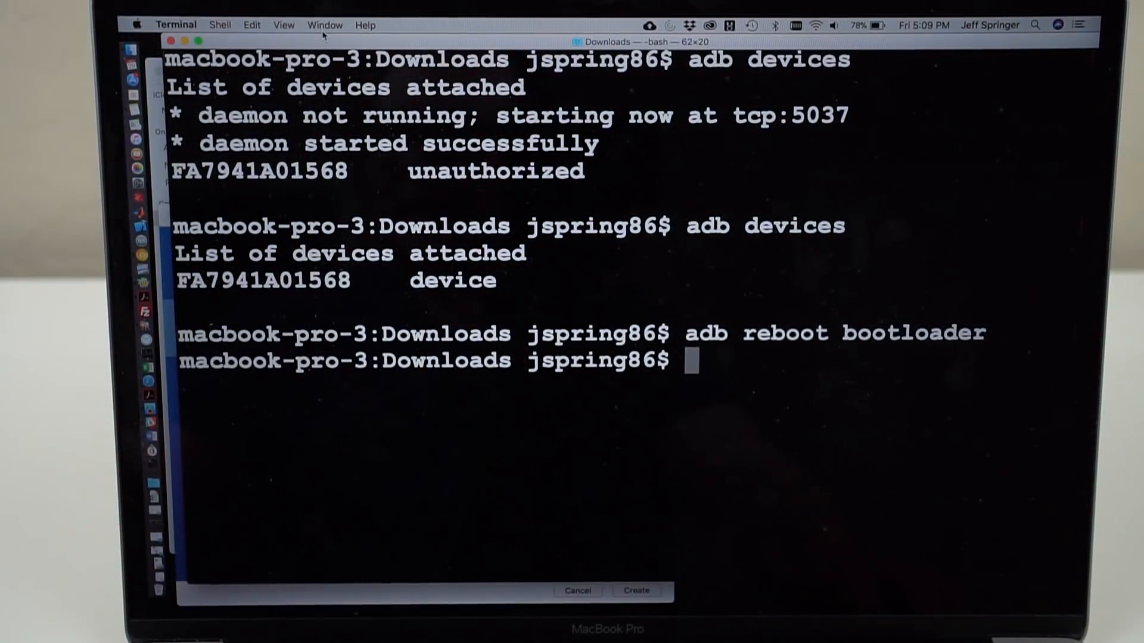
pyautogui.write('fas')
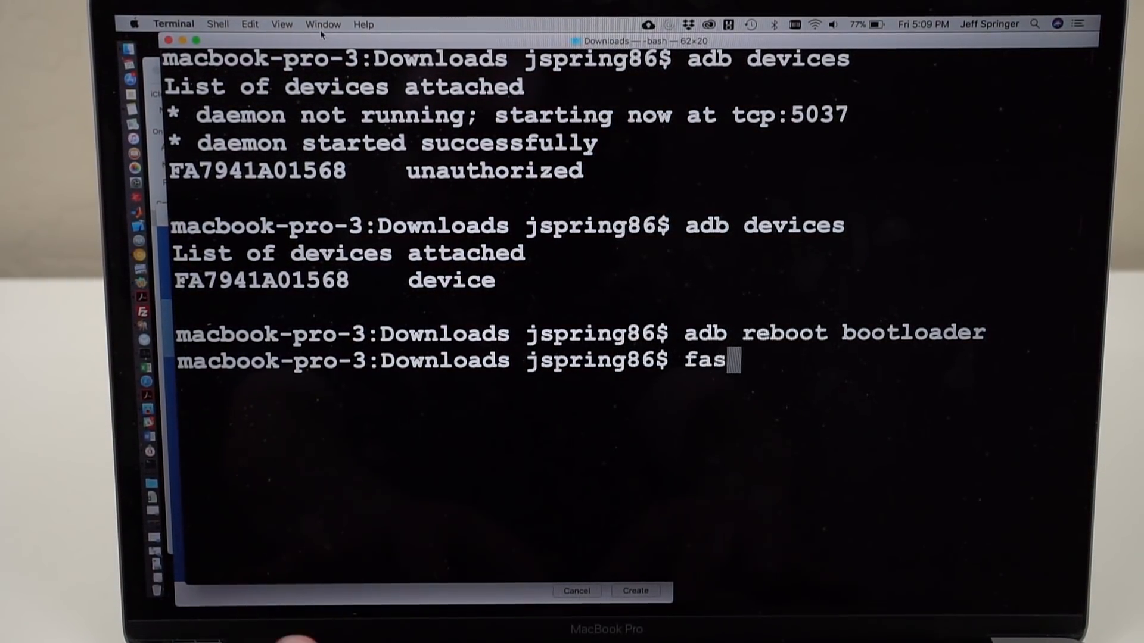
pyautogui.write('tboot')
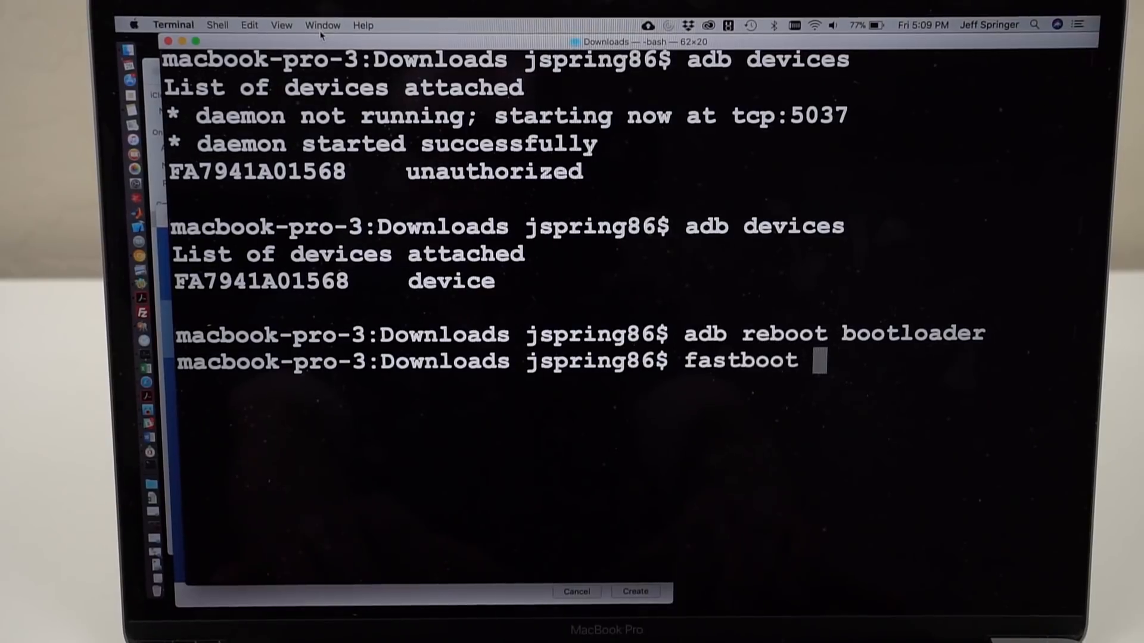
pyautogui.write('flashing')
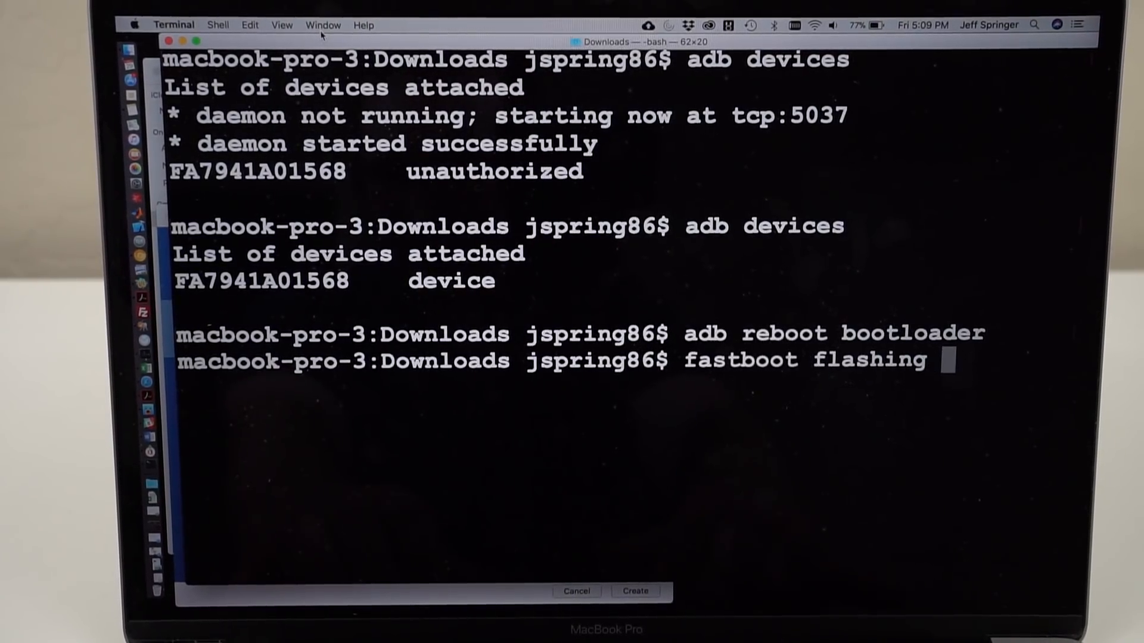
pyautogui.write('lock_cr')
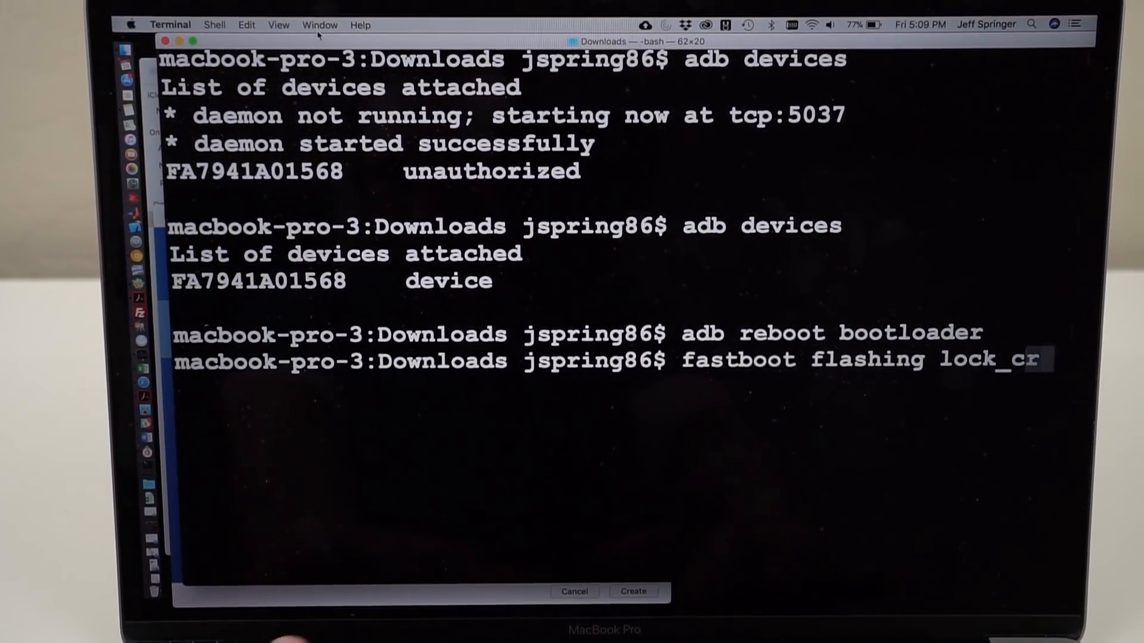